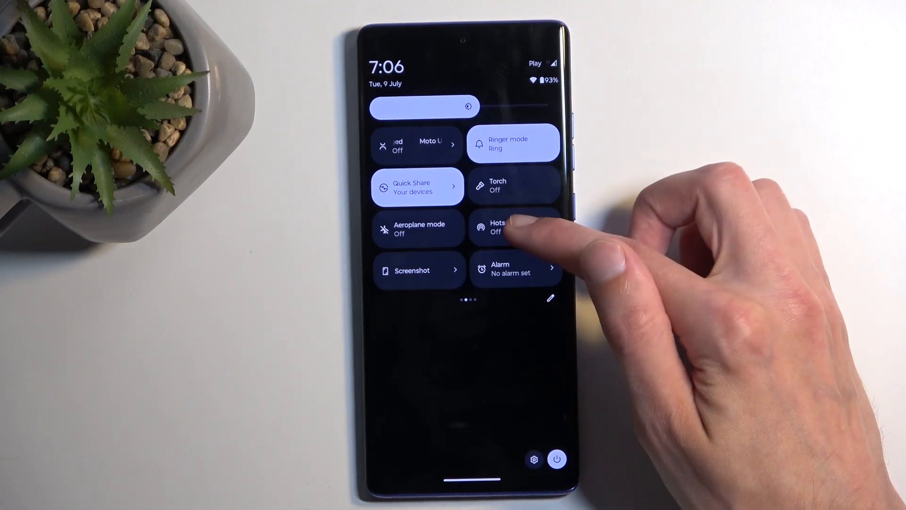
# Bring up the full Wi-Fi hotspot settings from the Hotspot tile.
pyautogui.click(507, 227)
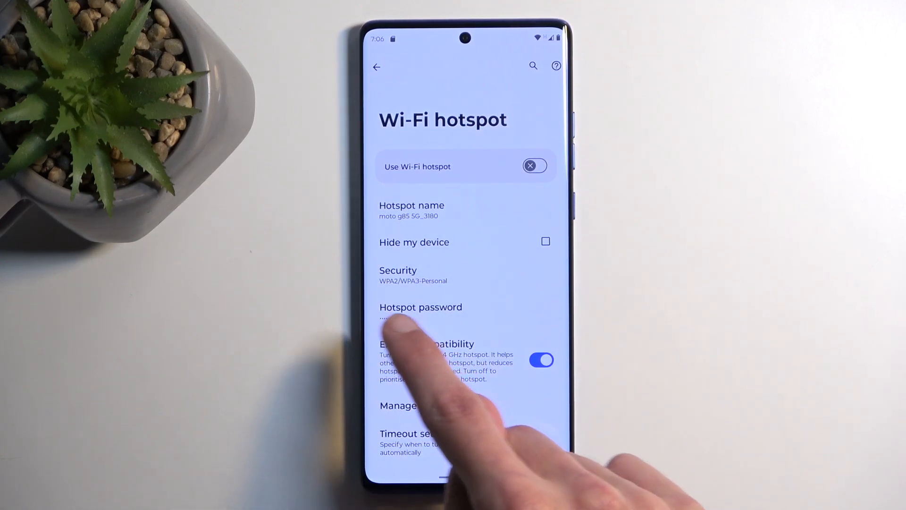
pyautogui.click(420, 312)
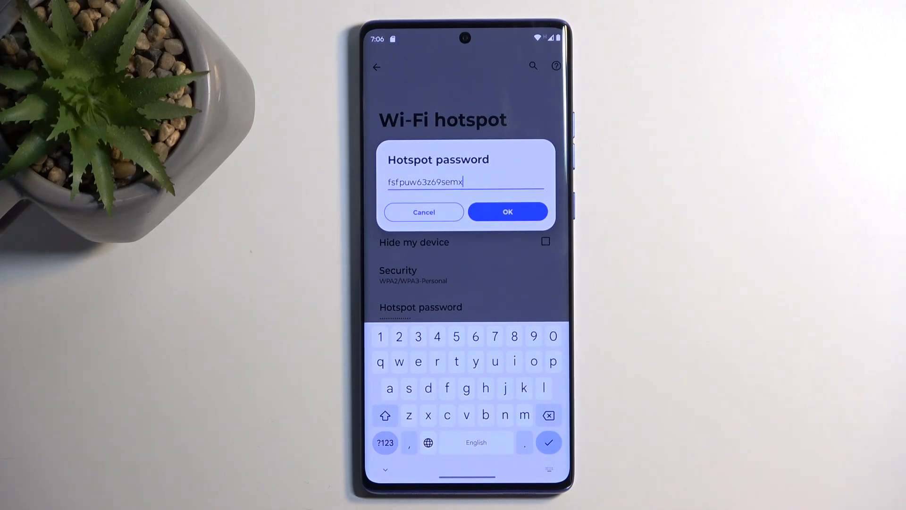
pyautogui.click(548, 414)
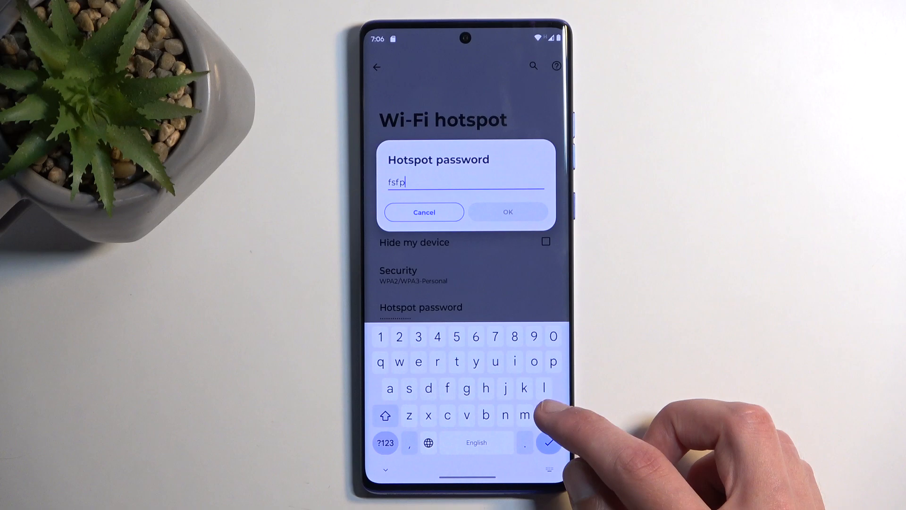
pyautogui.click(548, 414)
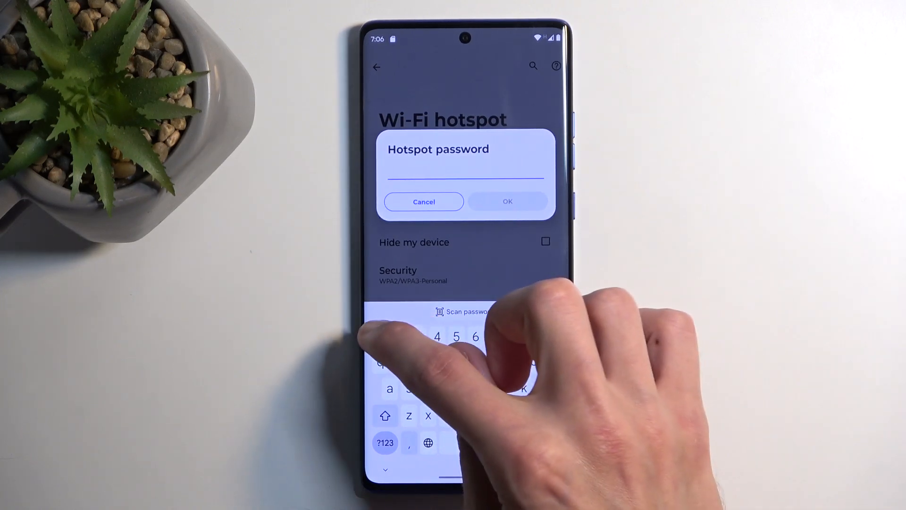
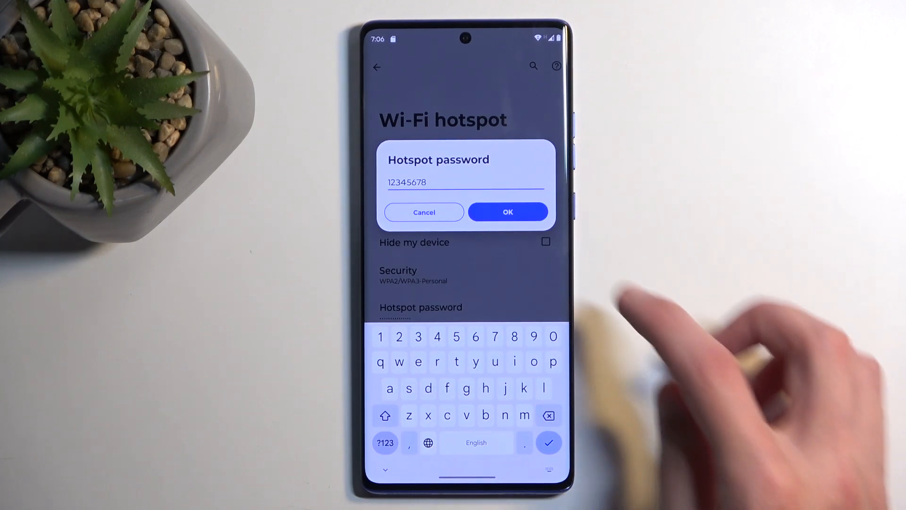
pyautogui.click(508, 212)
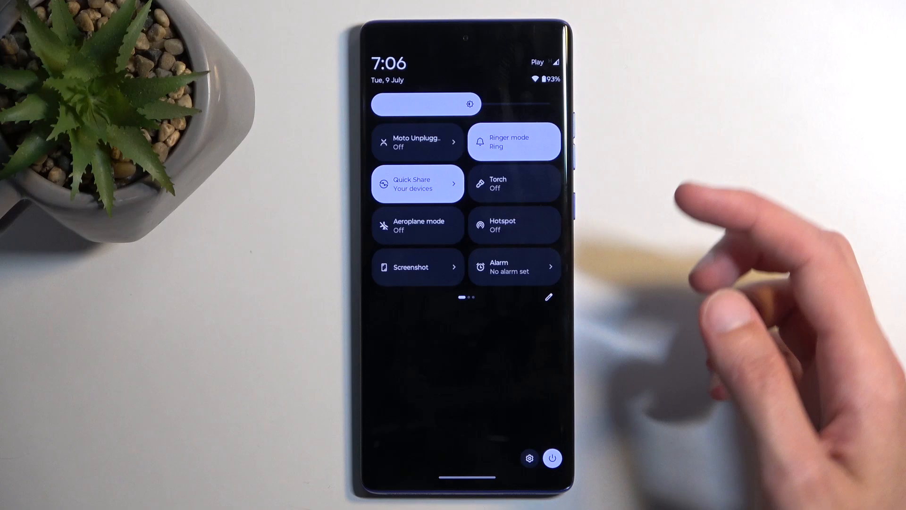
# Switch the Wi-Fi hotspot on from the Hotspot tile.
pyautogui.click(514, 225)
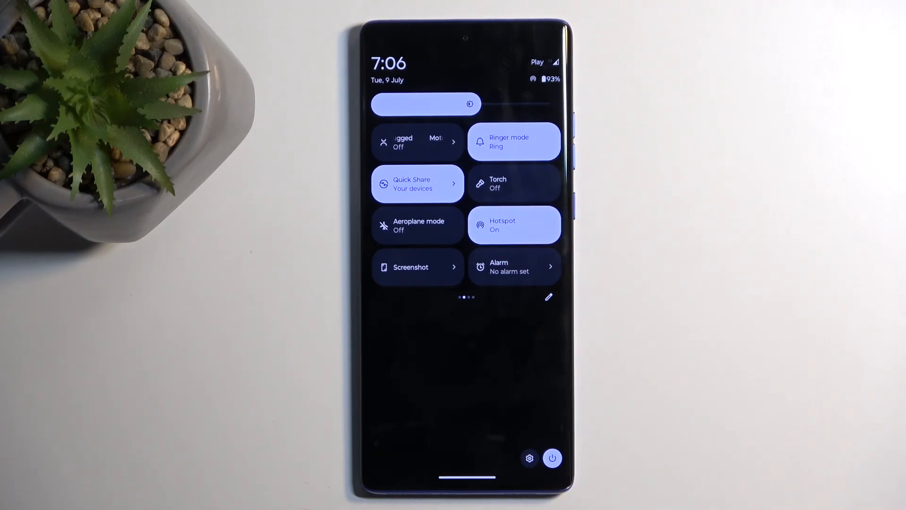
# Toggle Wi-Fi off and back on so it connects to Hardreset_info.
pyautogui.hscroll(-3)
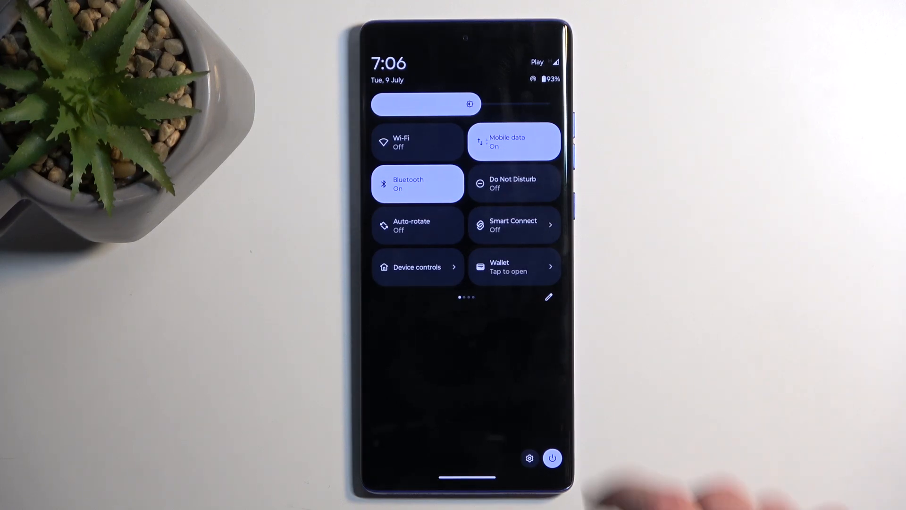
pyautogui.hscroll(-3)
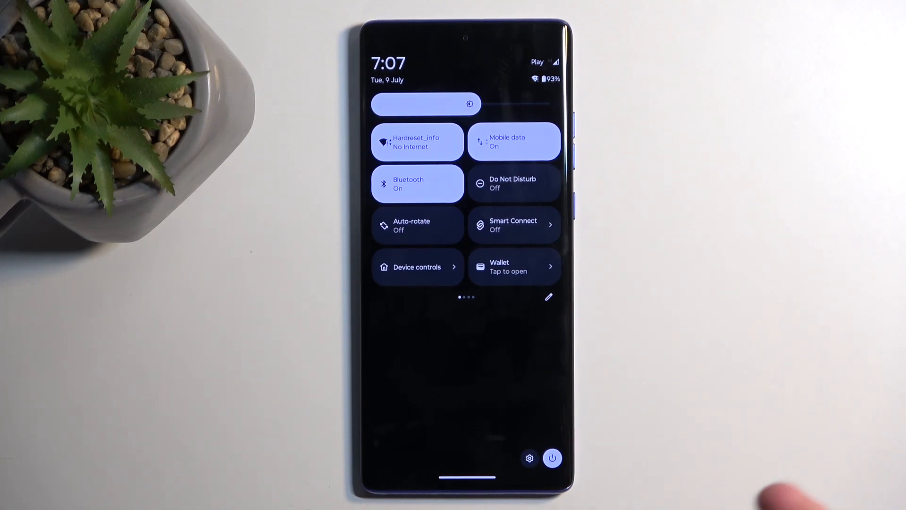
pyautogui.click(417, 142)
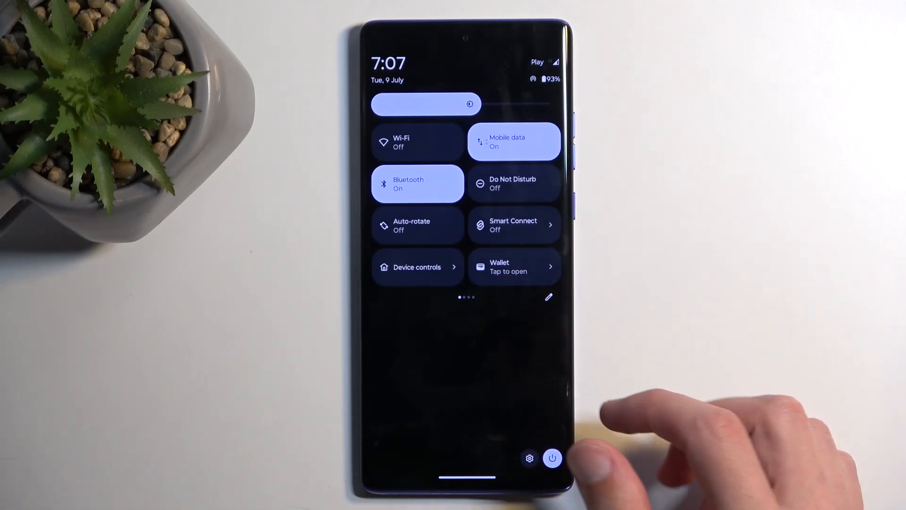
pyautogui.hscroll(-3)
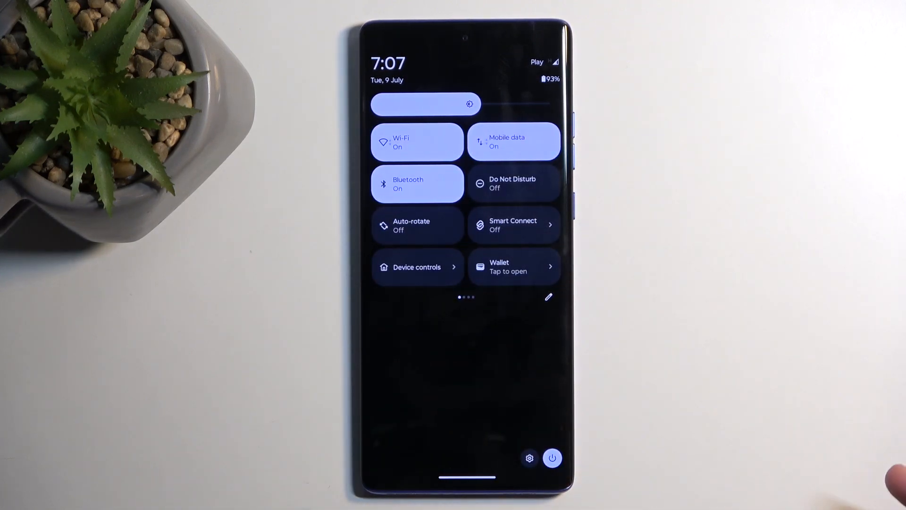
pyautogui.click(417, 141)
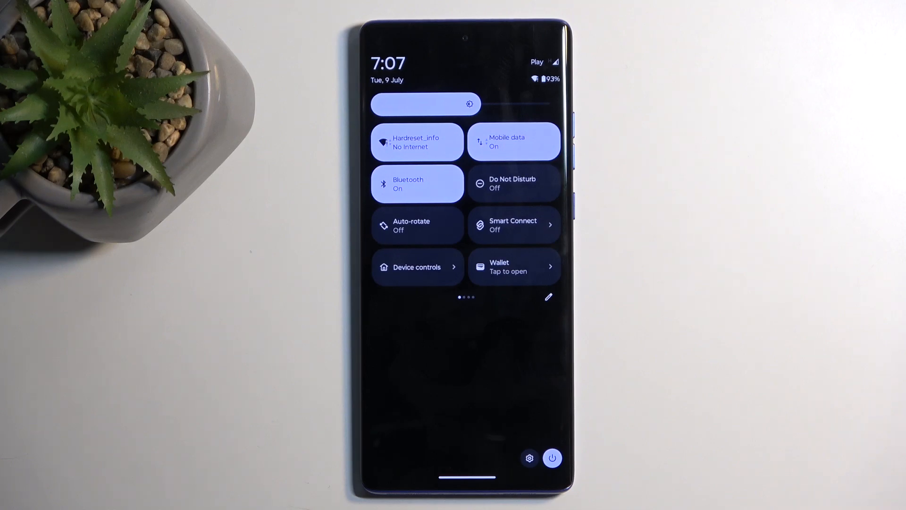